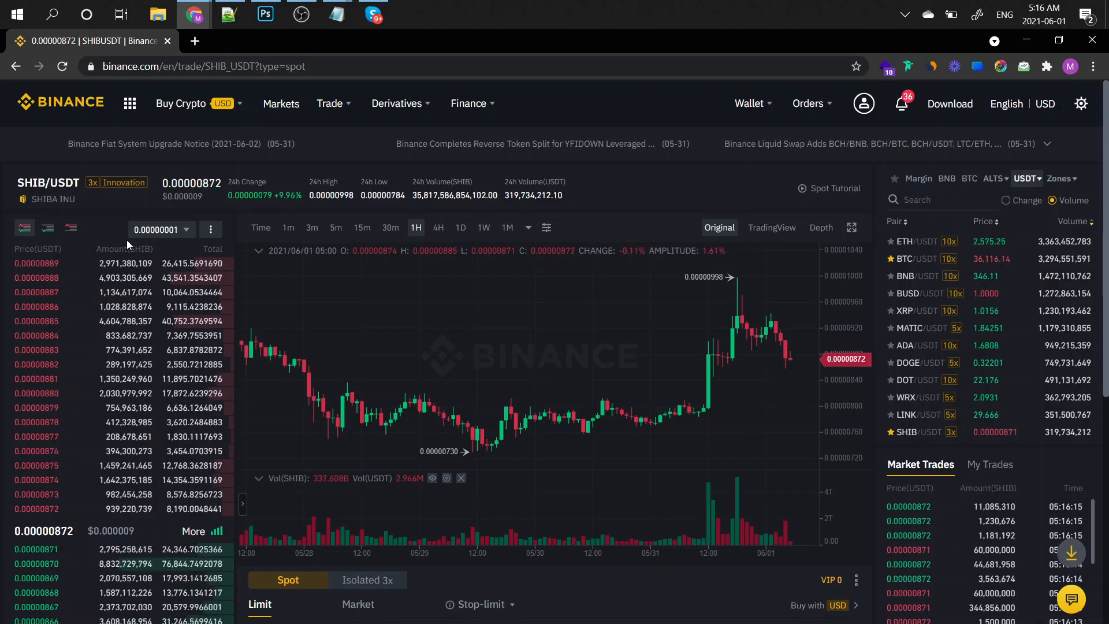
pyautogui.moveTo(149, 312)
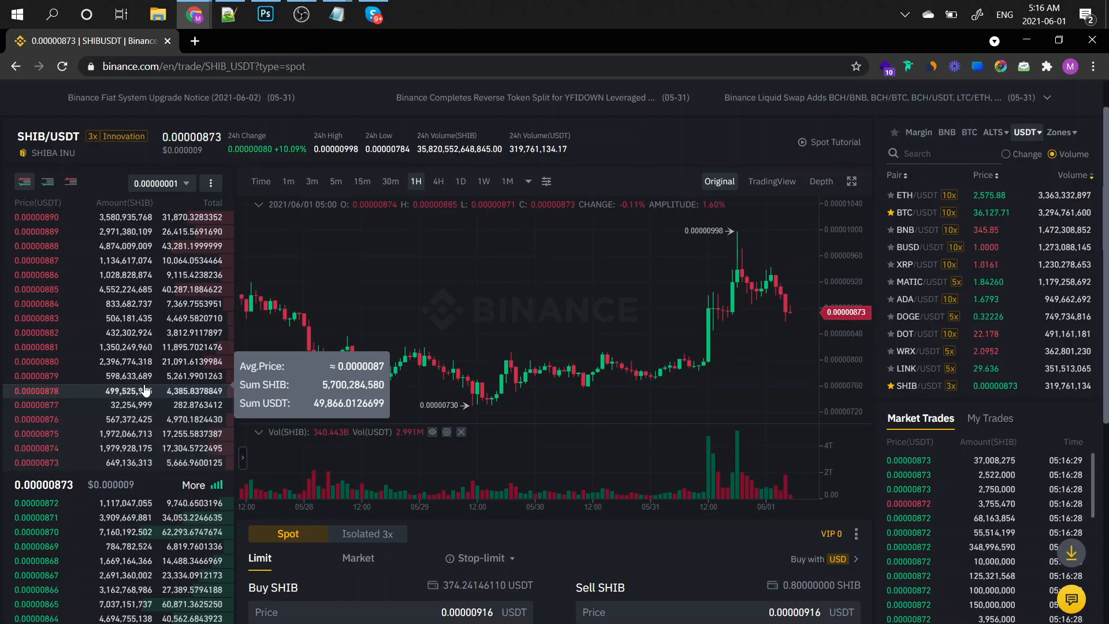
# Step: Scroll down and flip the SHIB/USDT chart through daily, 5-minute, 15-minute and hourly candles
pyautogui.scroll(-3)
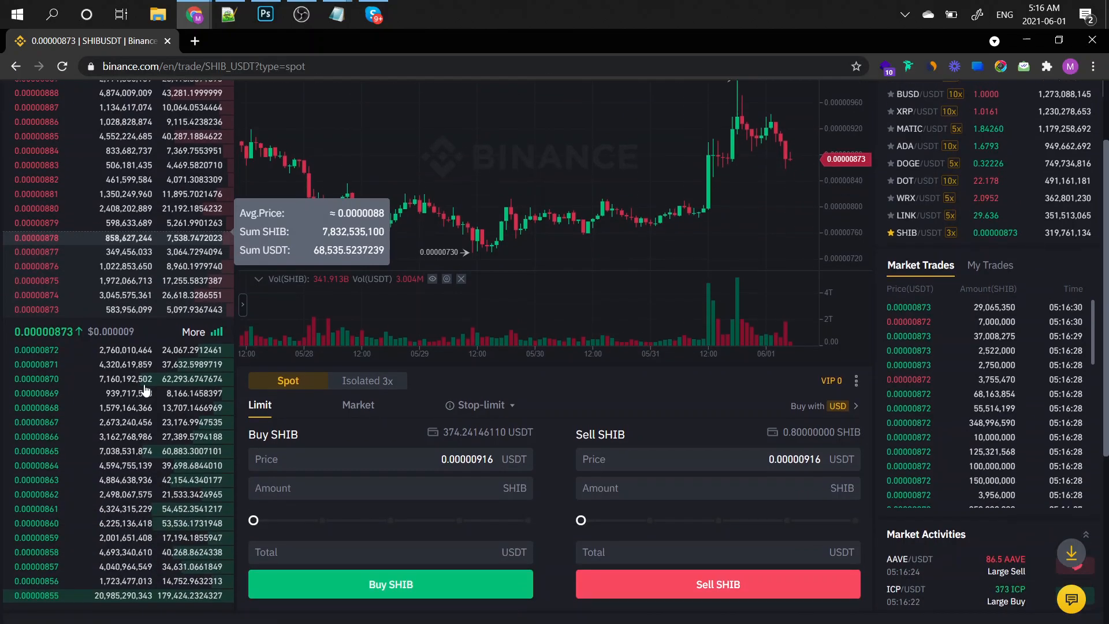
pyautogui.scroll(-3)
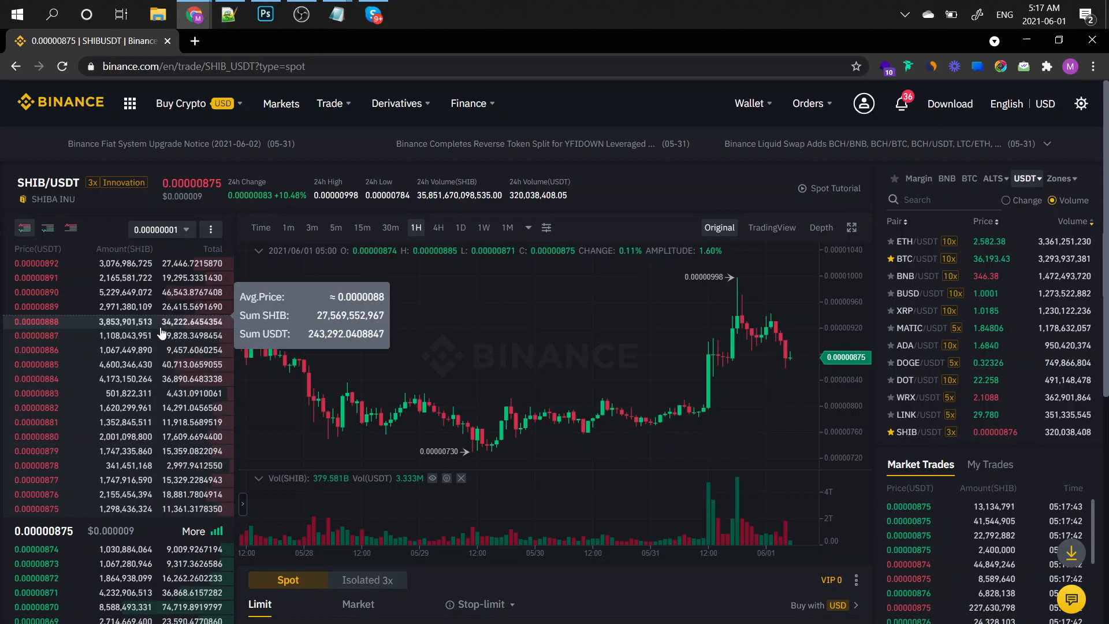
pyautogui.click(460, 227)
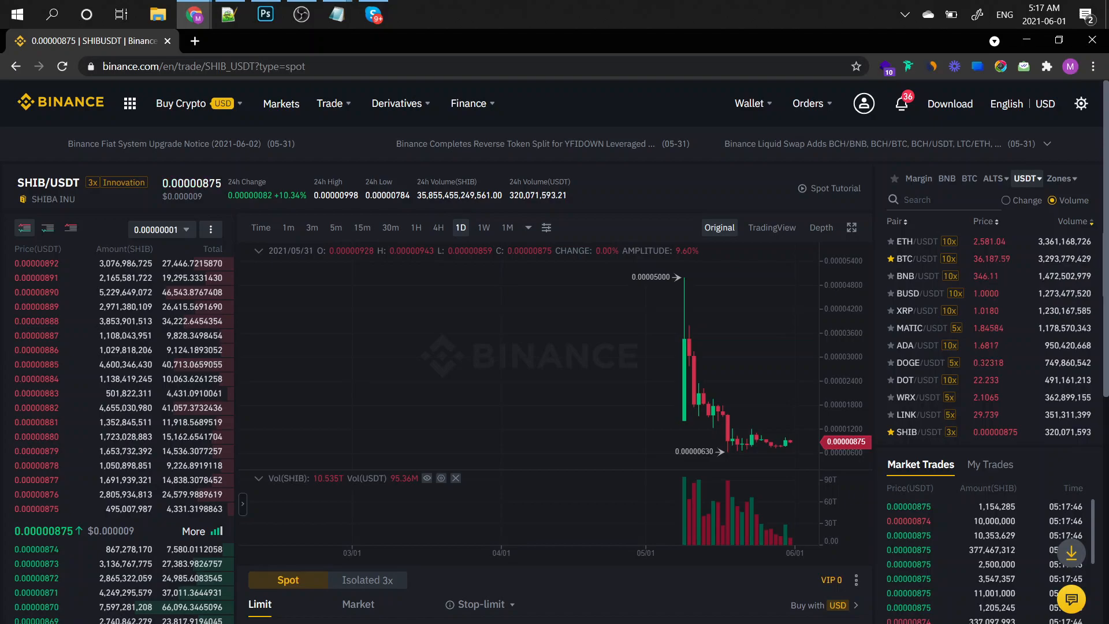
pyautogui.click(335, 227)
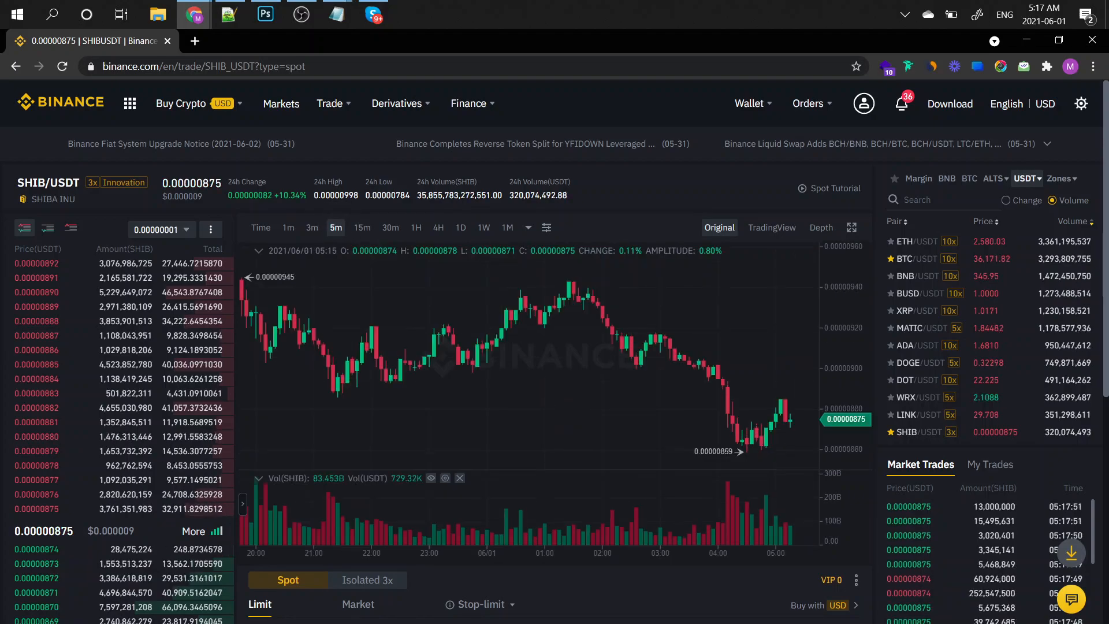
pyautogui.click(361, 227)
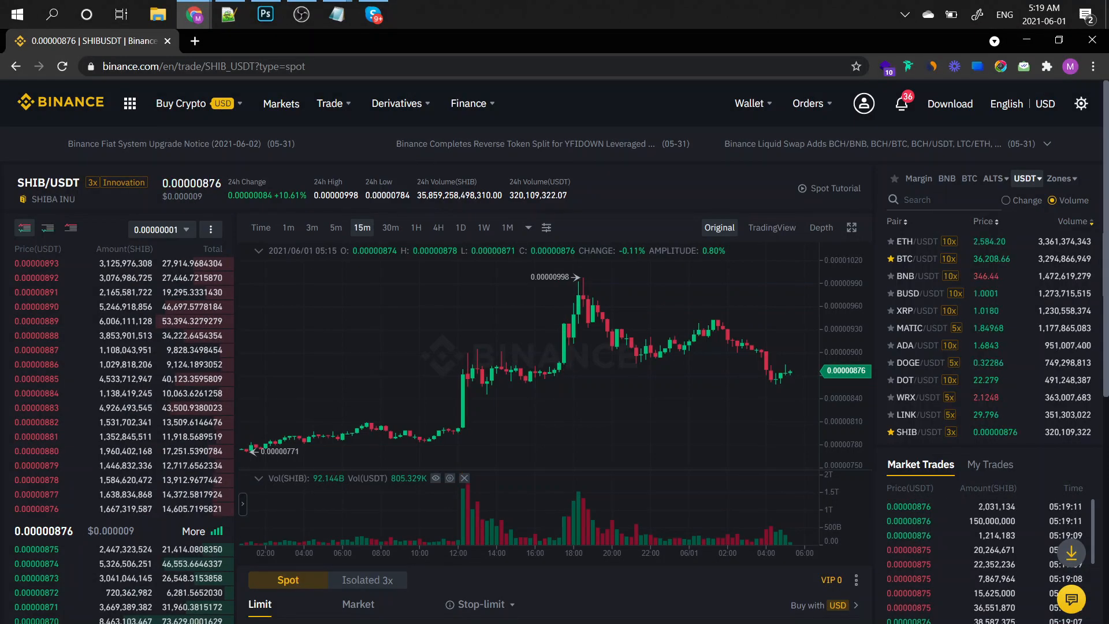
pyautogui.click(415, 227)
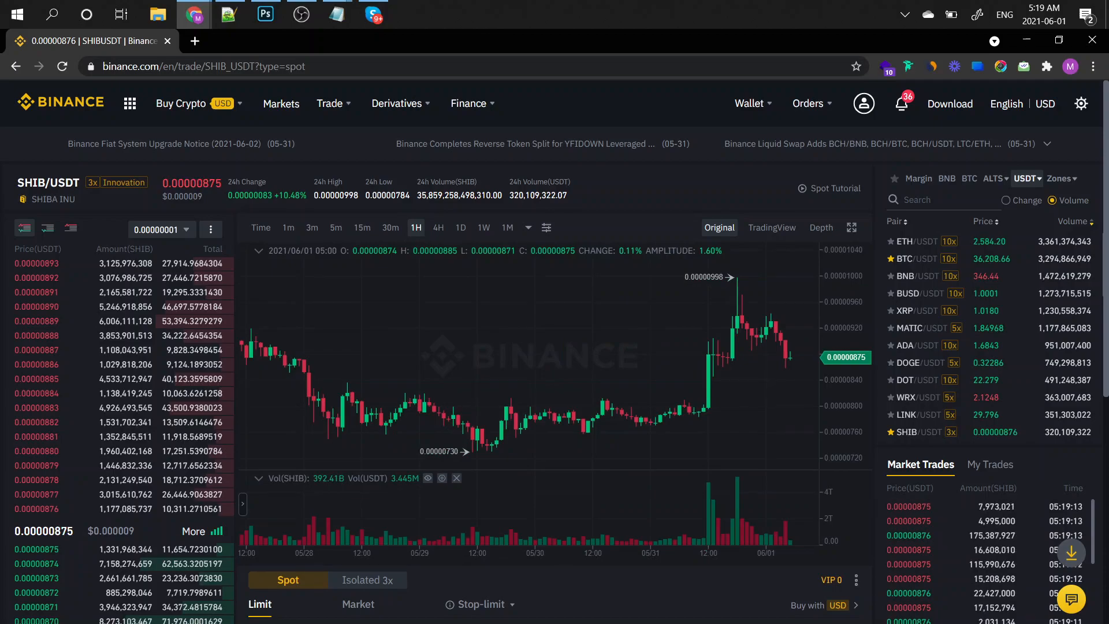
# Step: Switch to 4-hour candles and sketch red downtrend lines across them
pyautogui.click(438, 227)
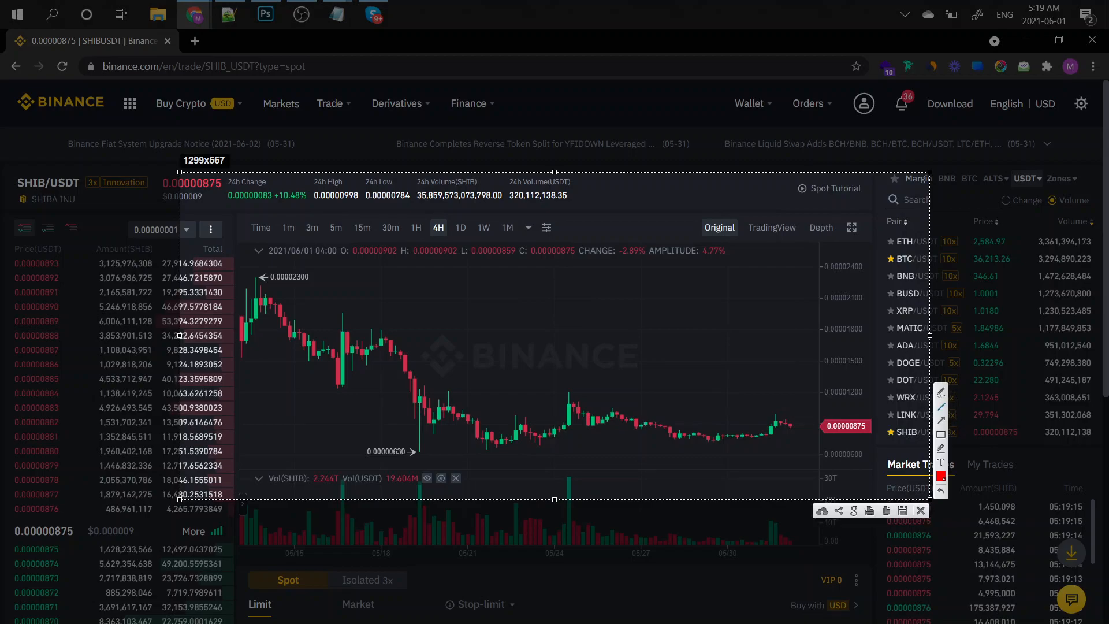
pyautogui.moveTo(220, 320); pyautogui.dragTo(415, 440)
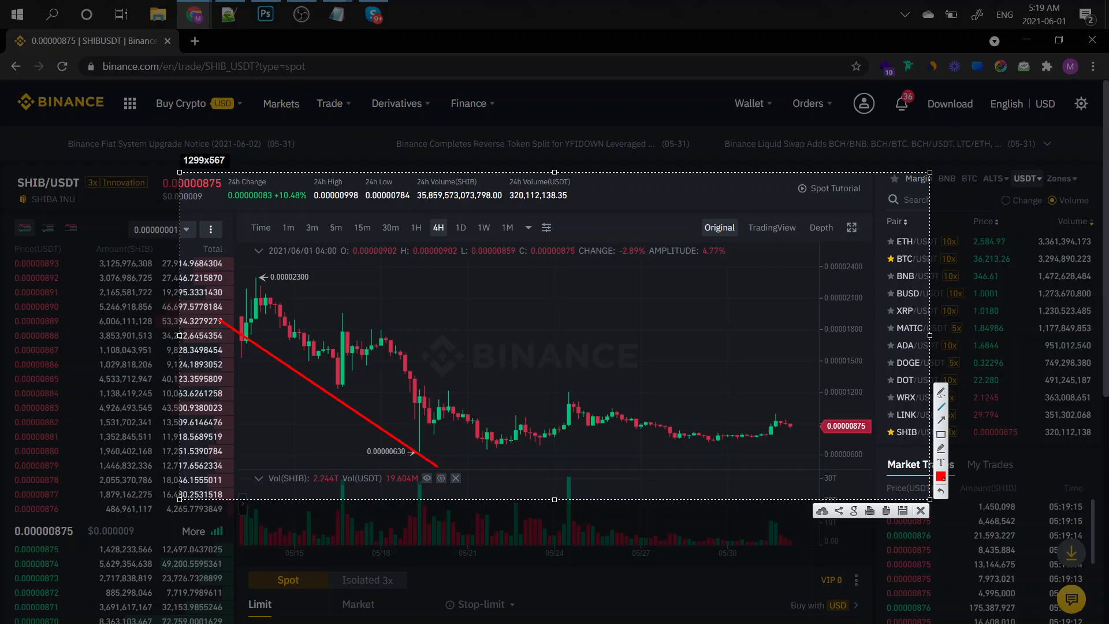
pyautogui.moveTo(417, 454); pyautogui.dragTo(813, 432)
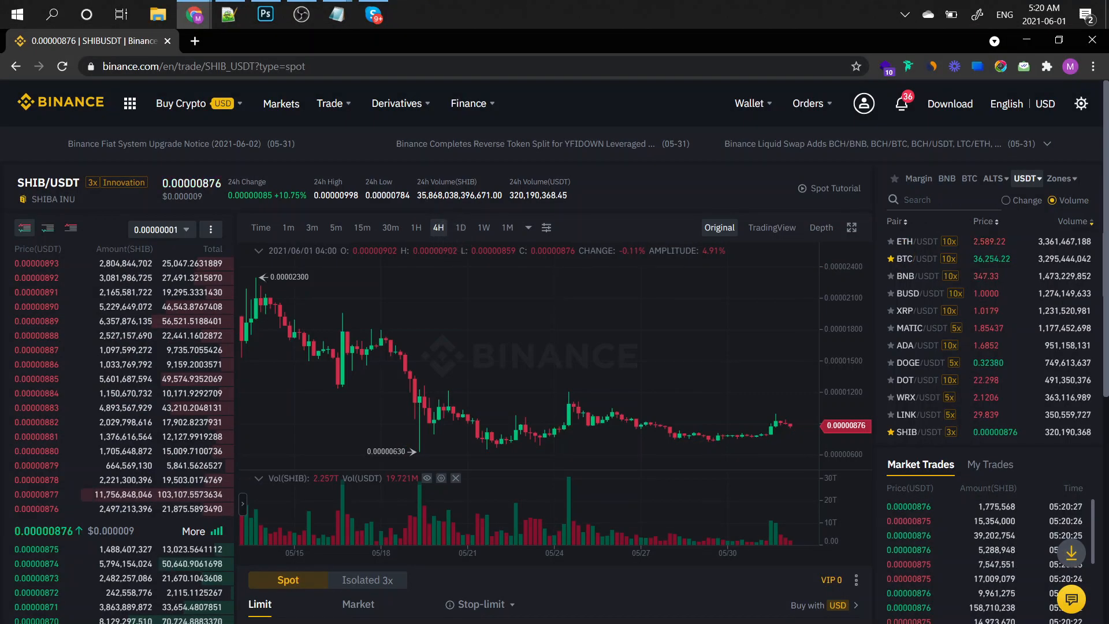
# Step: Switch the SHIB/USDT chart to the 1D timeframe
pyautogui.click(461, 227)
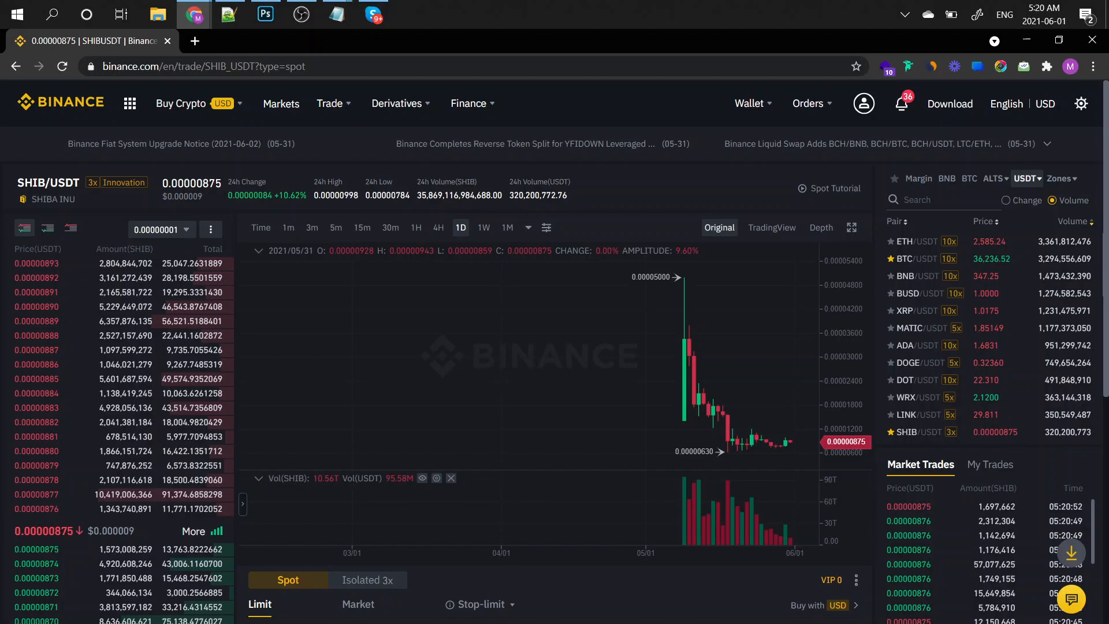
# Step: Switch the SHIB/USDT chart to the 4H timeframe
pyautogui.click(437, 227)
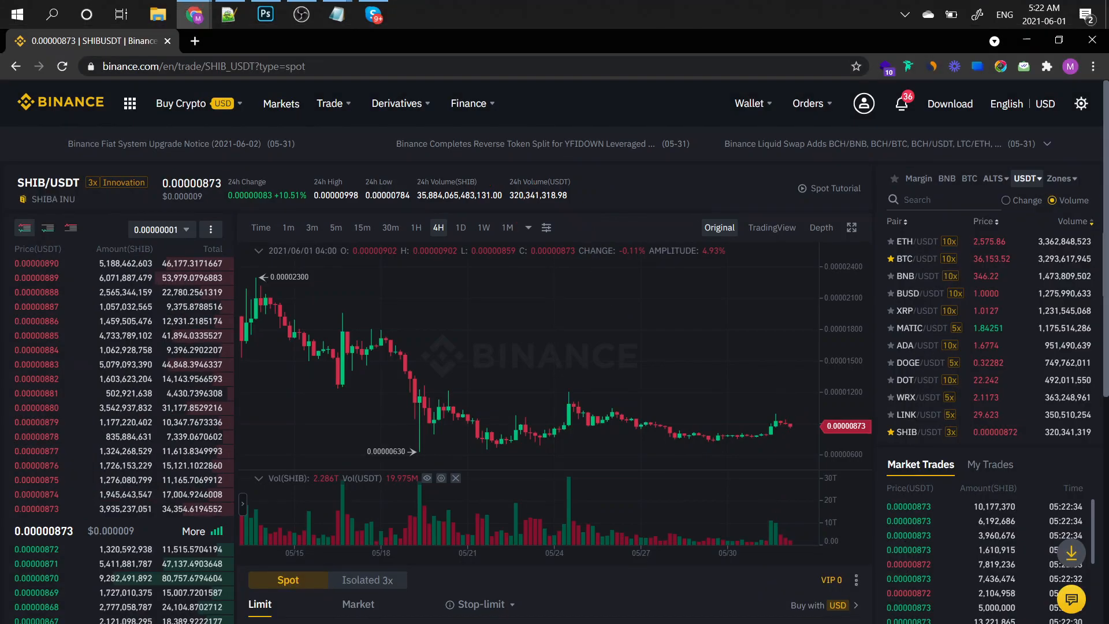
# Step: Switch the SHIB/USDT chart to the 1m timeframe
pyautogui.click(288, 227)
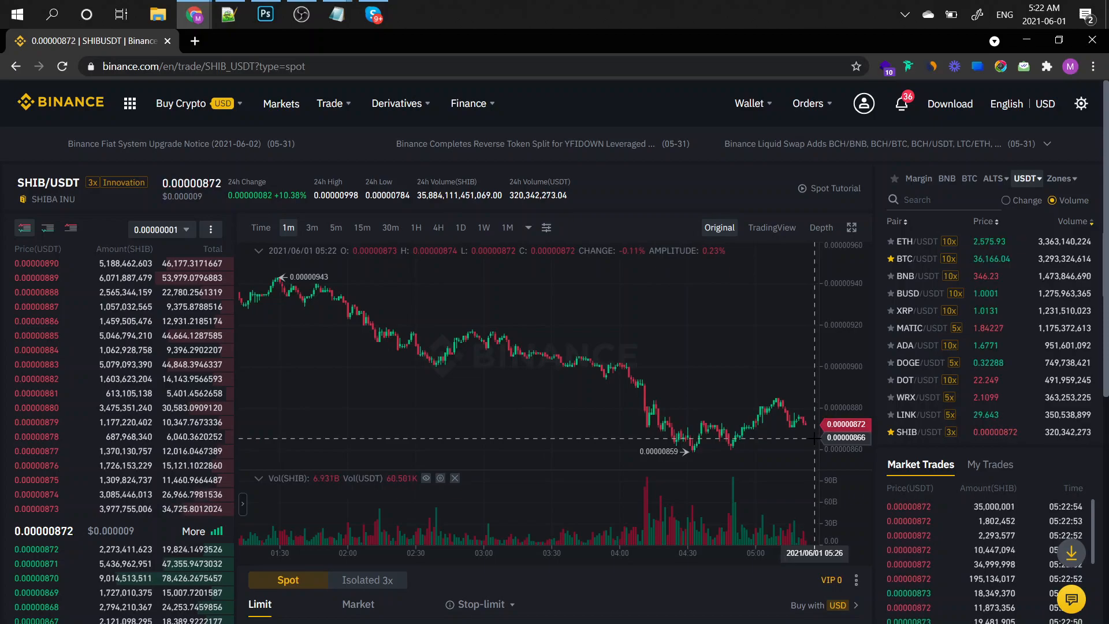
# Step: Switch to 15-minute candles and draw a red support line below the price
pyautogui.click(362, 227)
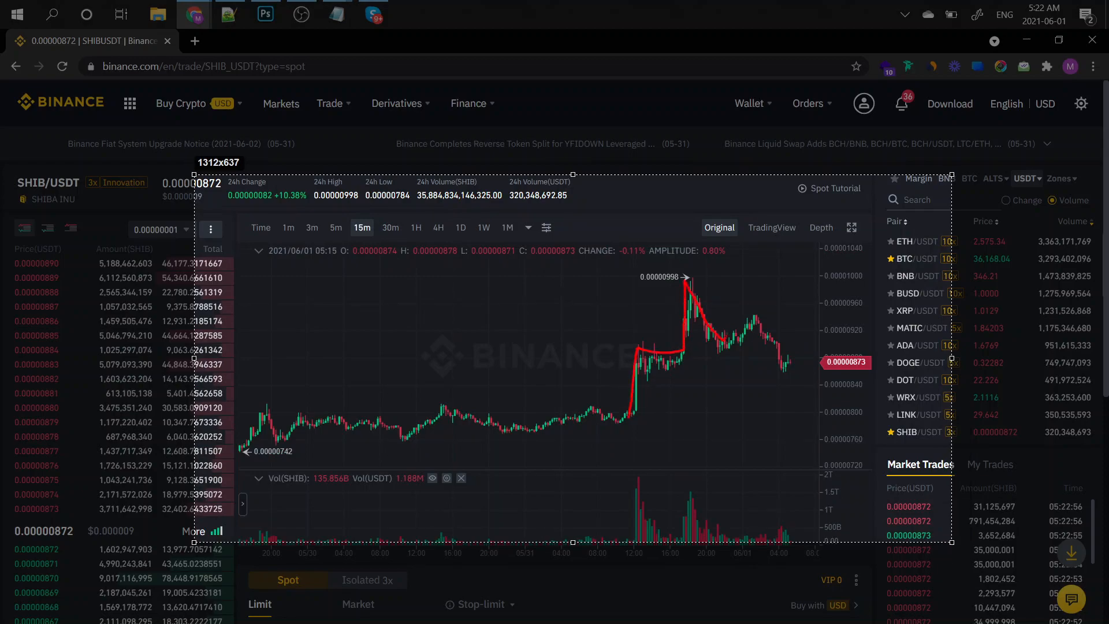
pyautogui.moveTo(627, 403); pyautogui.dragTo(791, 393)
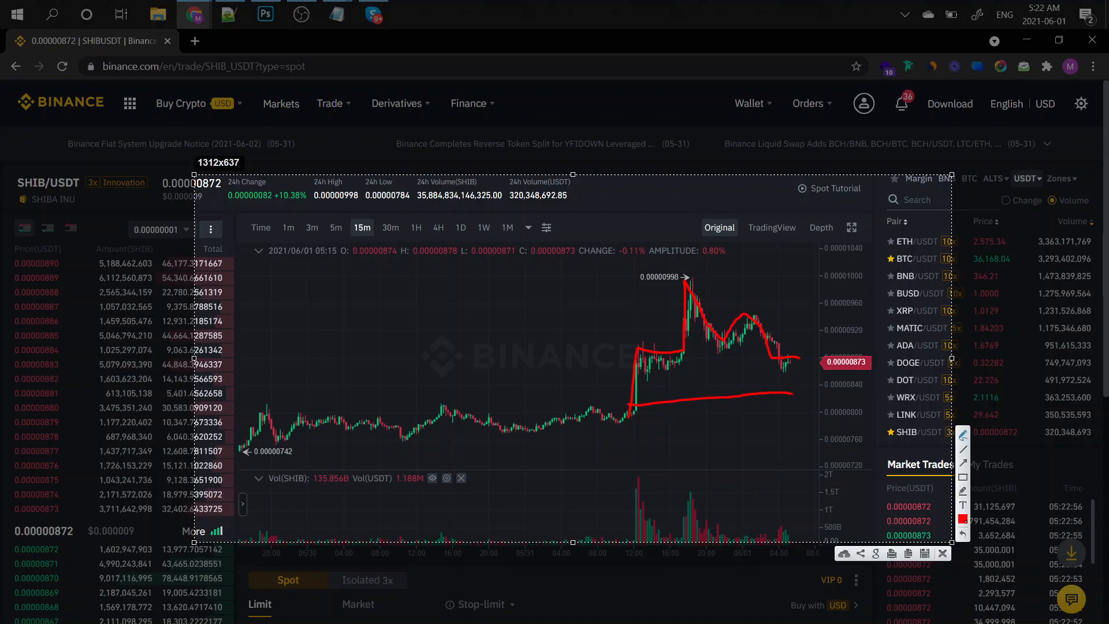